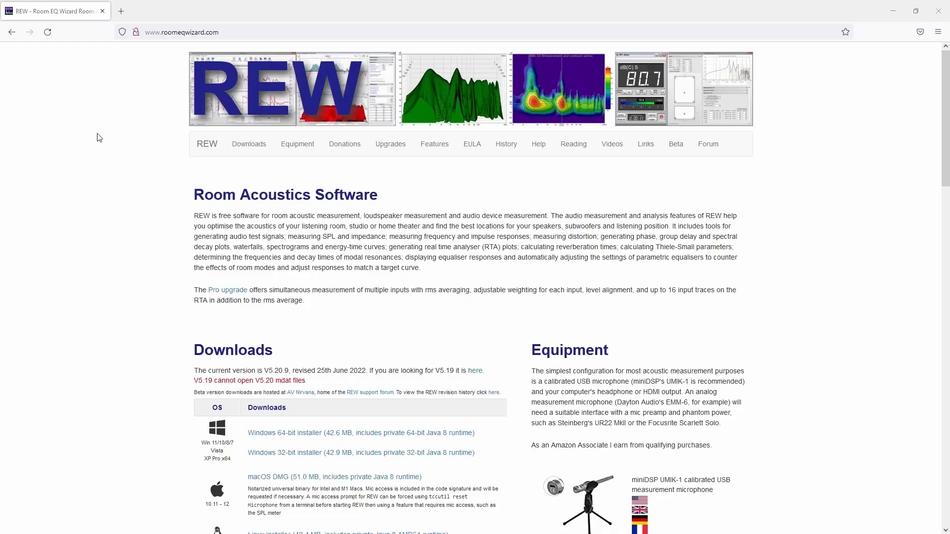
# Scroll the roomeqwizard.com page in Chrome before switching to the REW welcome screen
pyautogui.scroll(-3)
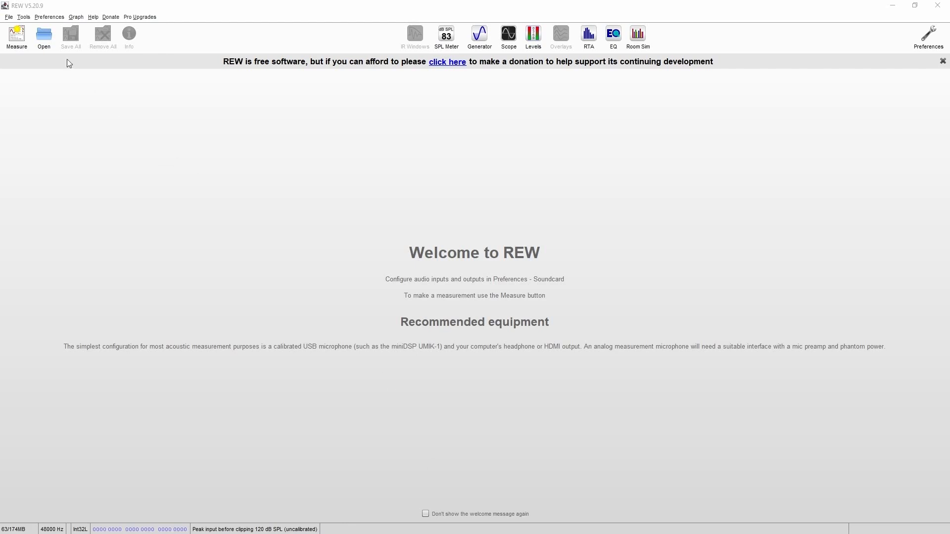
# In Soundcard preferences choose ASIO drivers and the ASIO Fireface USB device with Analog 1 in/out
pyautogui.click(48, 17)
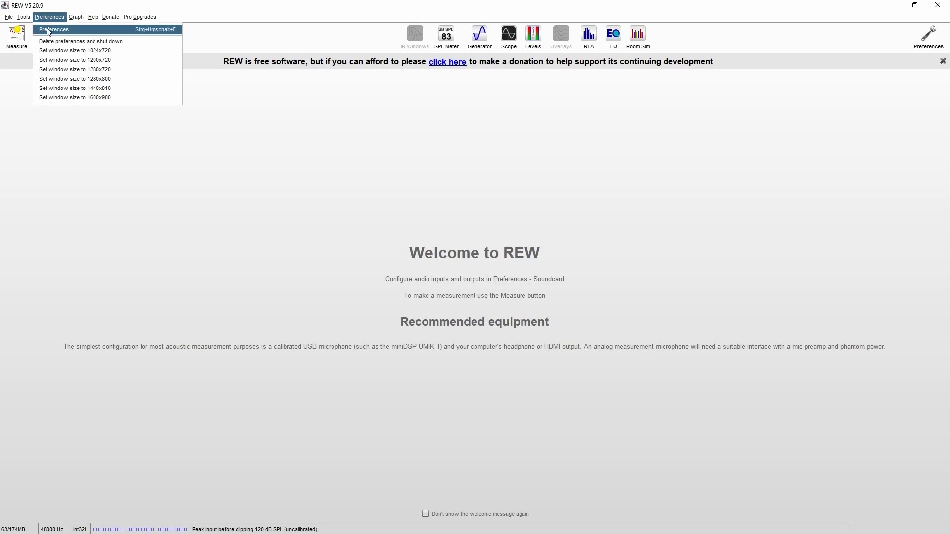
pyautogui.click(53, 29)
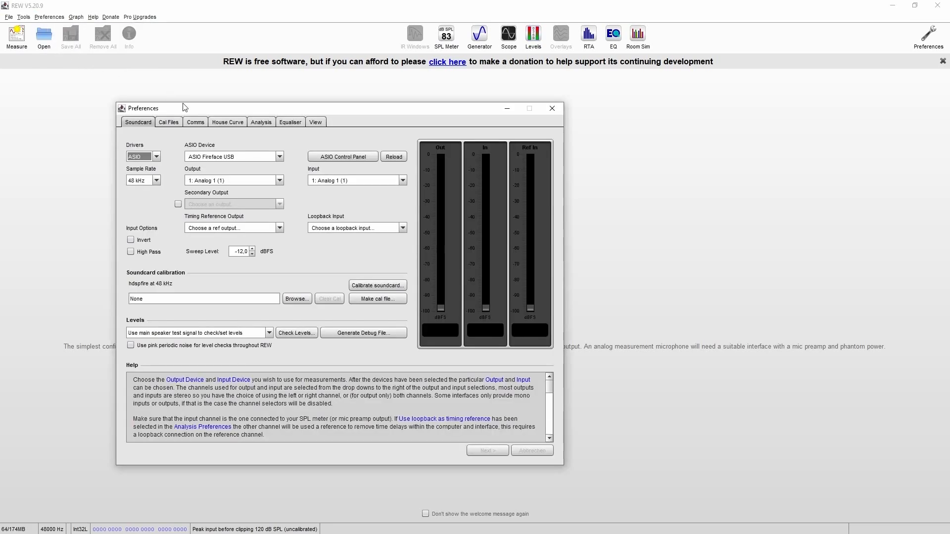
pyautogui.click(155, 156)
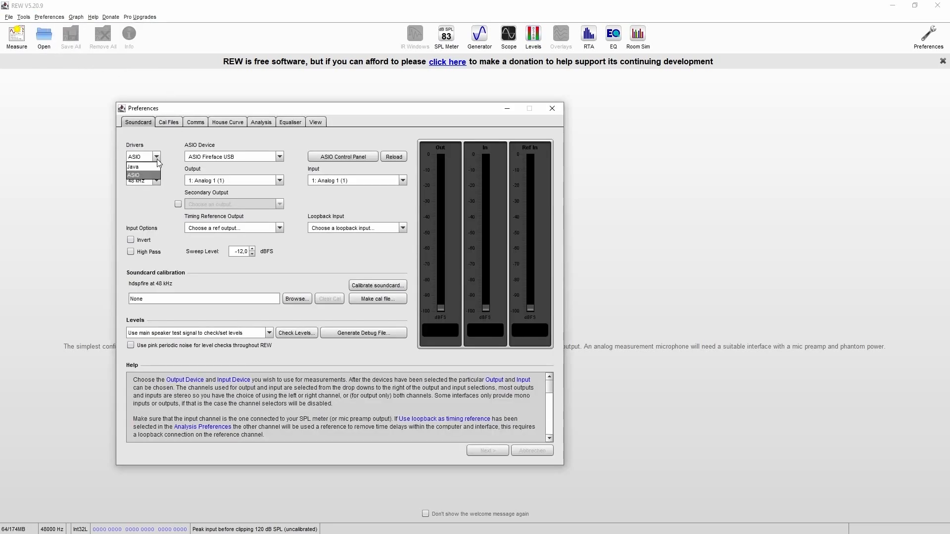
pyautogui.click(132, 166)
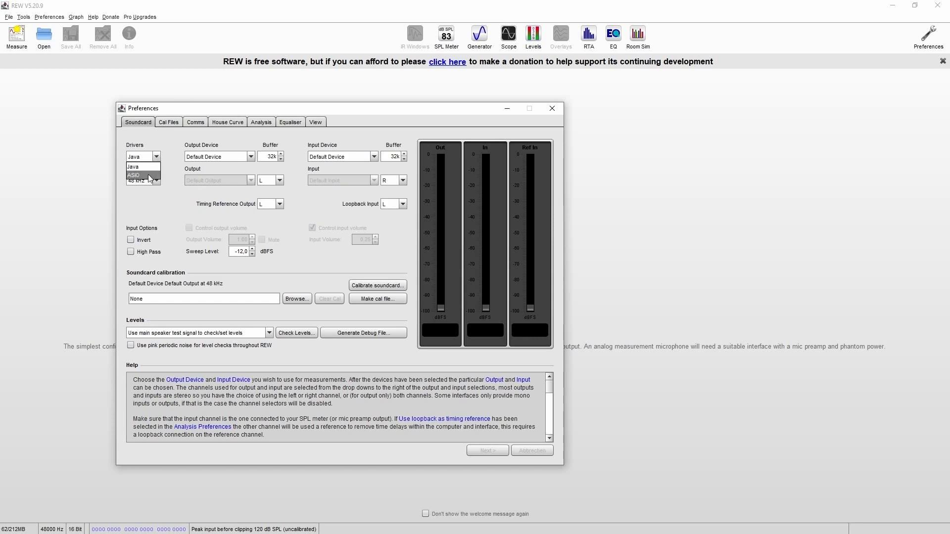
pyautogui.click(134, 176)
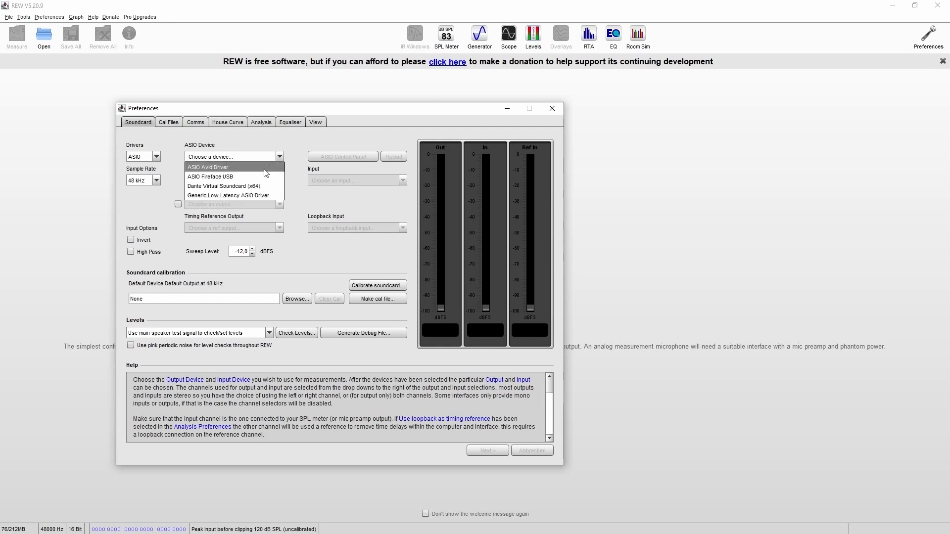
pyautogui.click(209, 177)
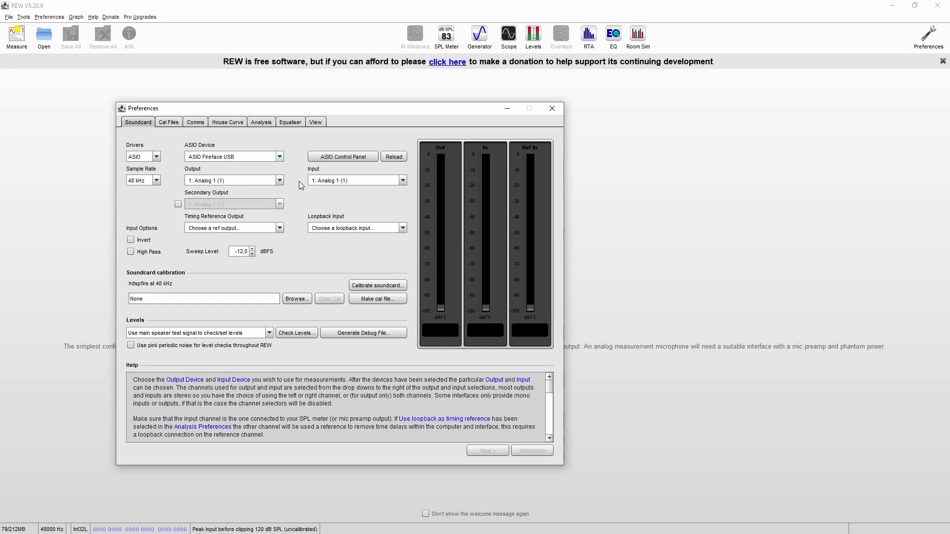
pyautogui.moveTo(551, 109)
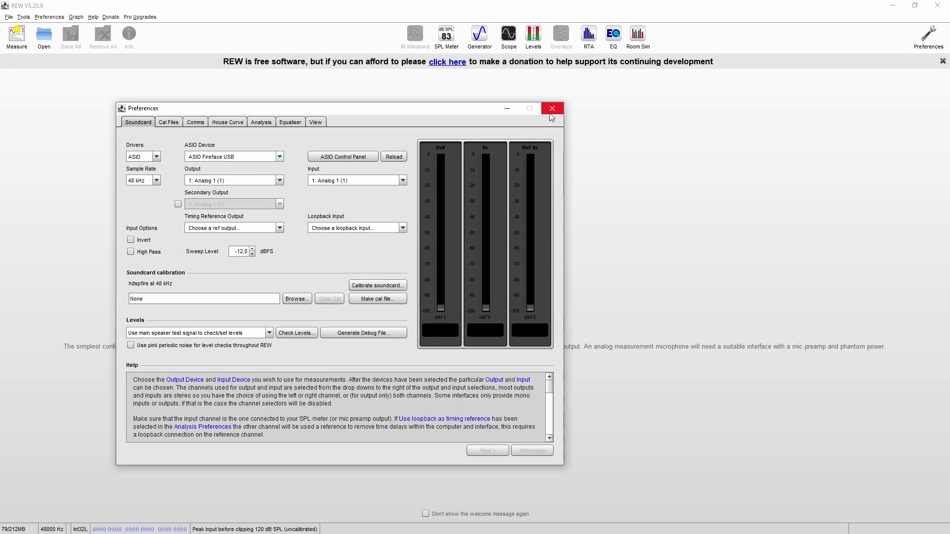
# Close the Preferences window, returning to the empty REW main window
pyautogui.click(551, 108)
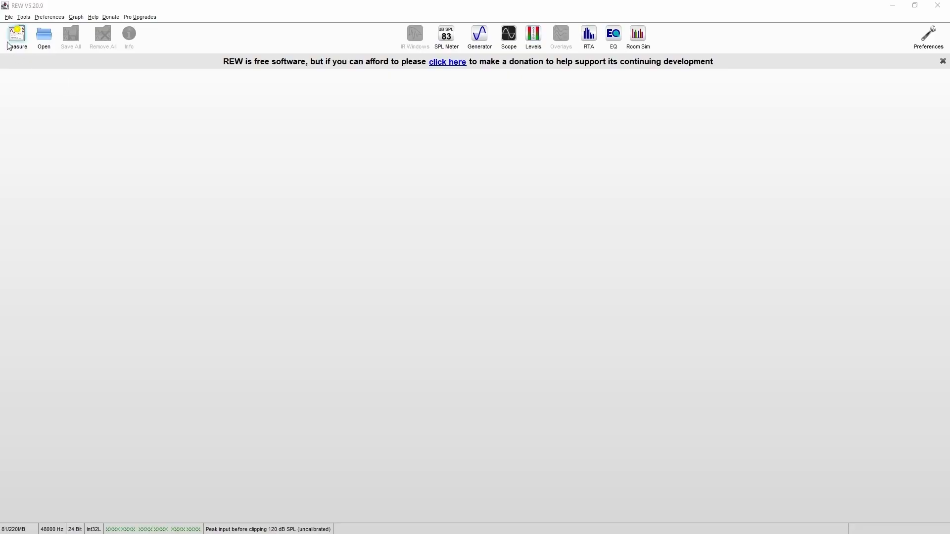
# Start a new Pos 1 SPL measurement, repeat Check levels until Level OK, then start the sweep
pyautogui.click(17, 36)
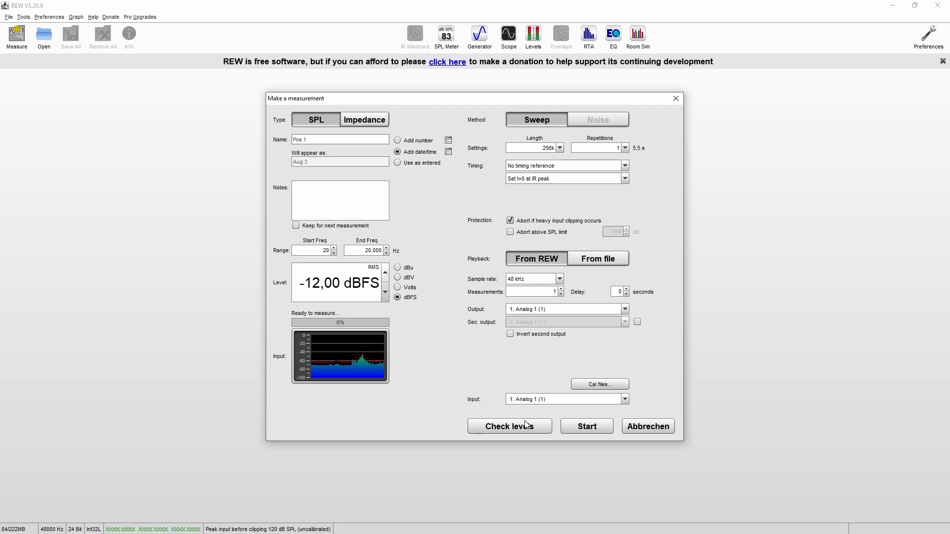
pyautogui.click(508, 426)
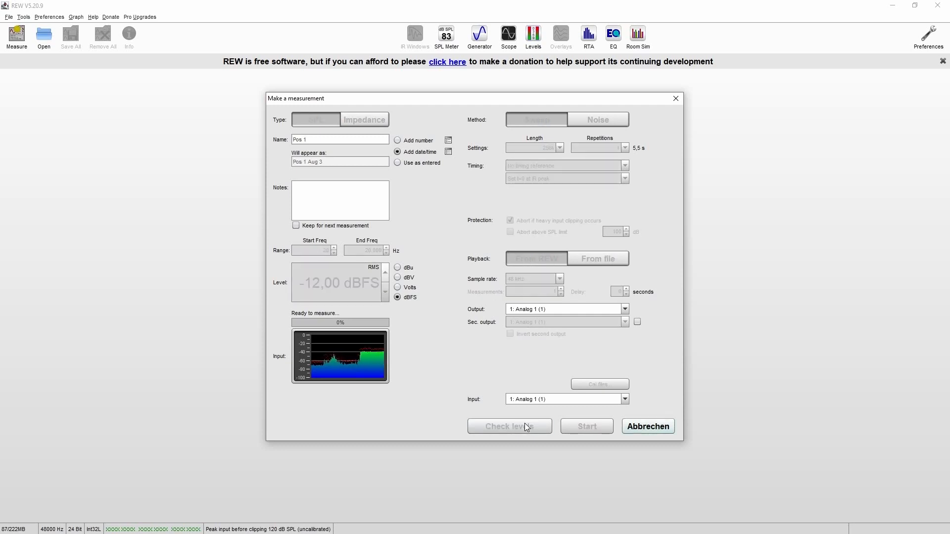
pyautogui.click(509, 426)
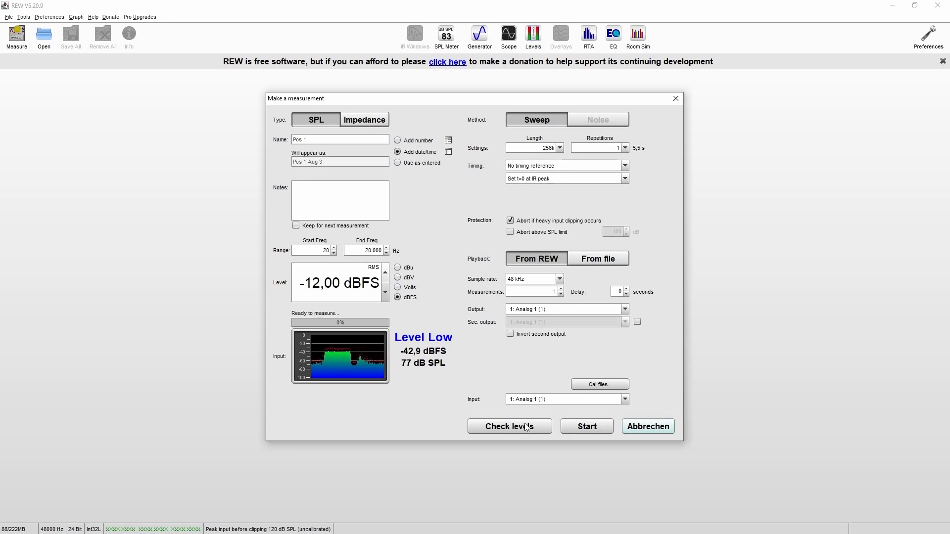
pyautogui.click(509, 425)
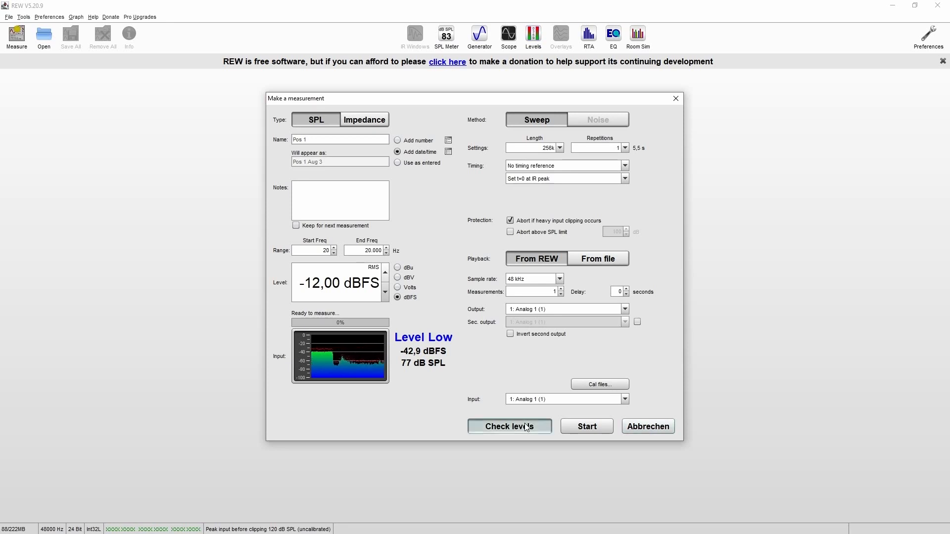
pyautogui.click(509, 426)
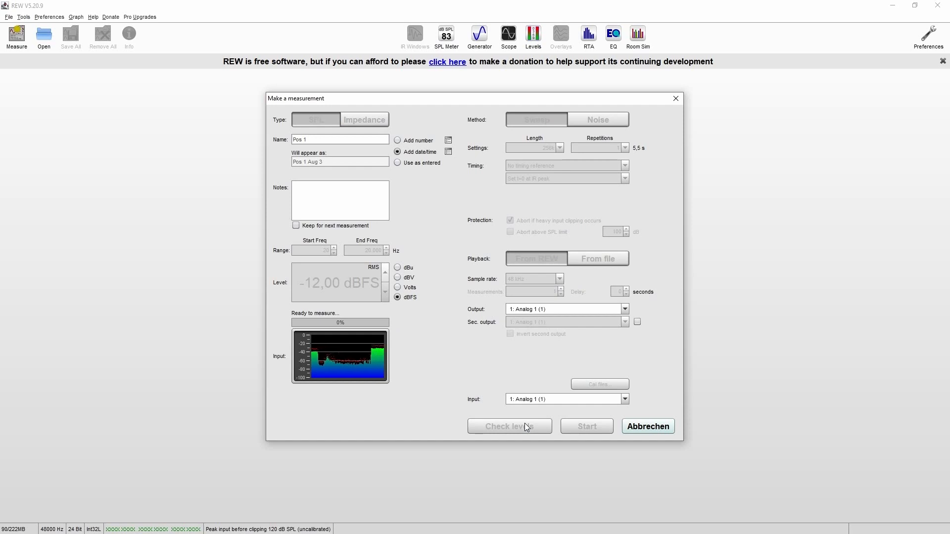
pyautogui.click(509, 426)
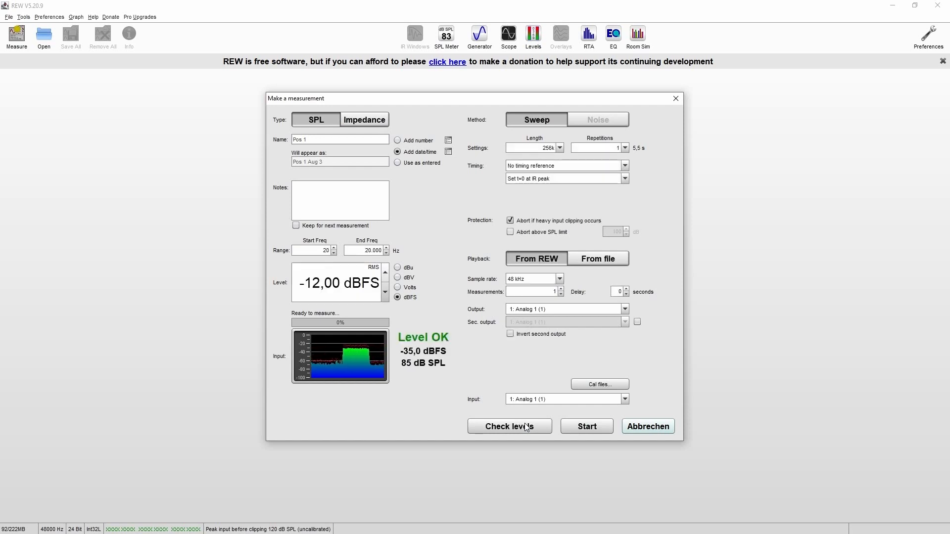
pyautogui.click(584, 425)
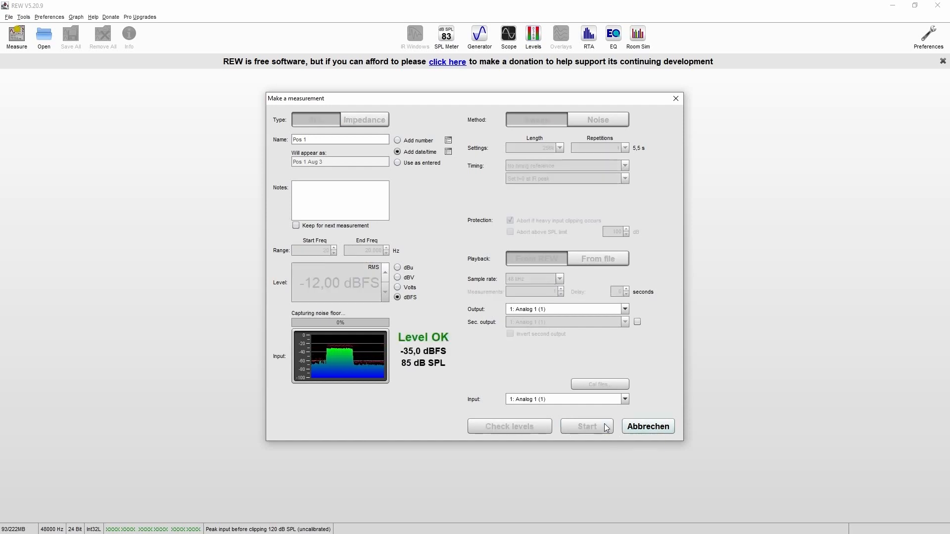
# Load the G Two corner no DIPs measurement into the SPL & Phase graph
pyautogui.click(647, 425)
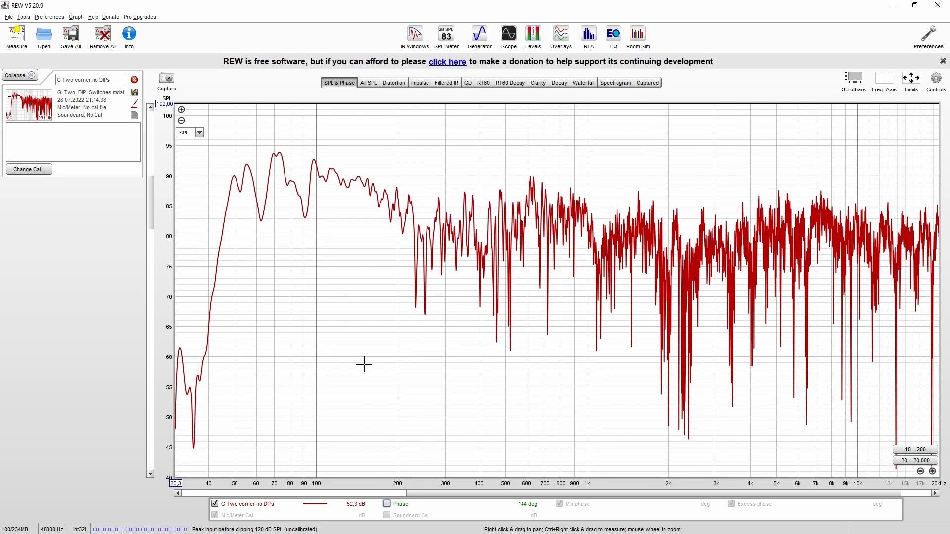
pyautogui.moveTo(362, 364)
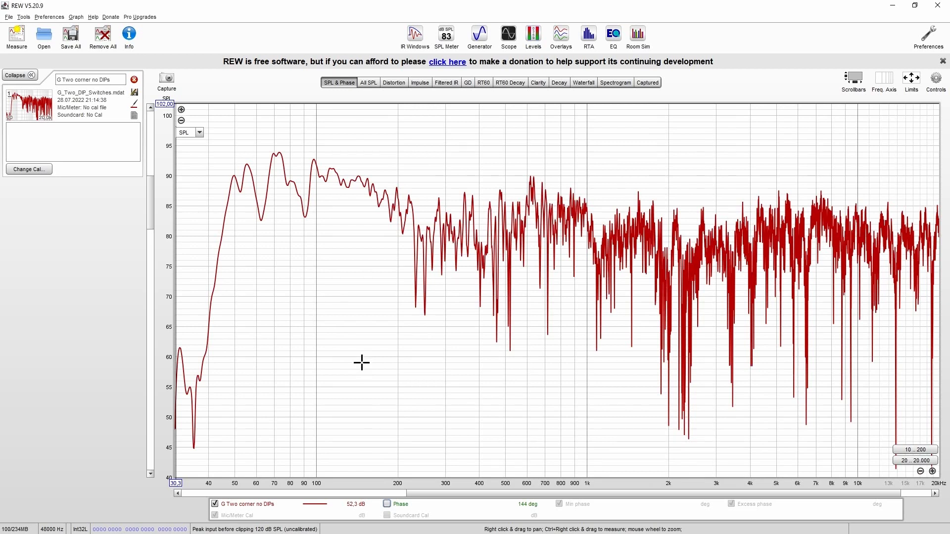
# Apply 1/12 octave smoothing to the G Two corner no DIPs curve via the Graph menu
pyautogui.click(76, 17)
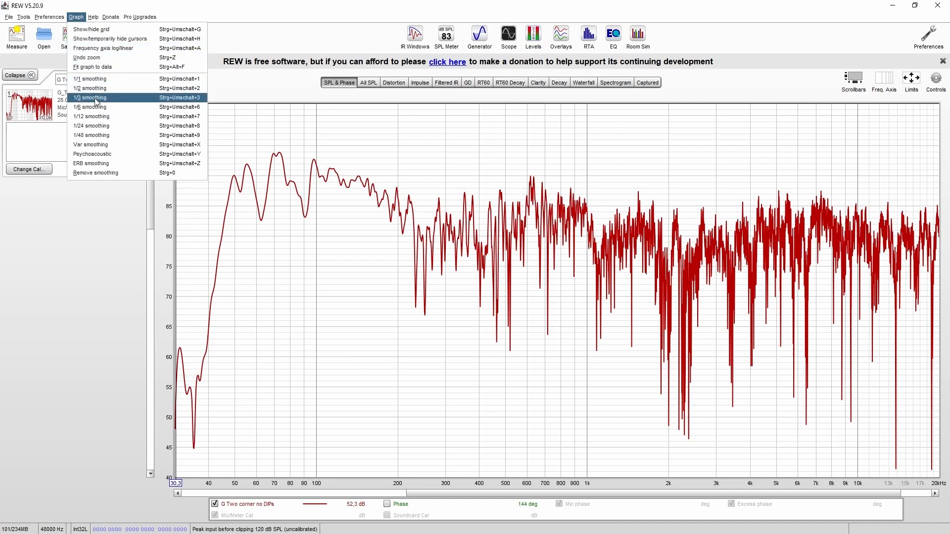
pyautogui.moveTo(99, 116)
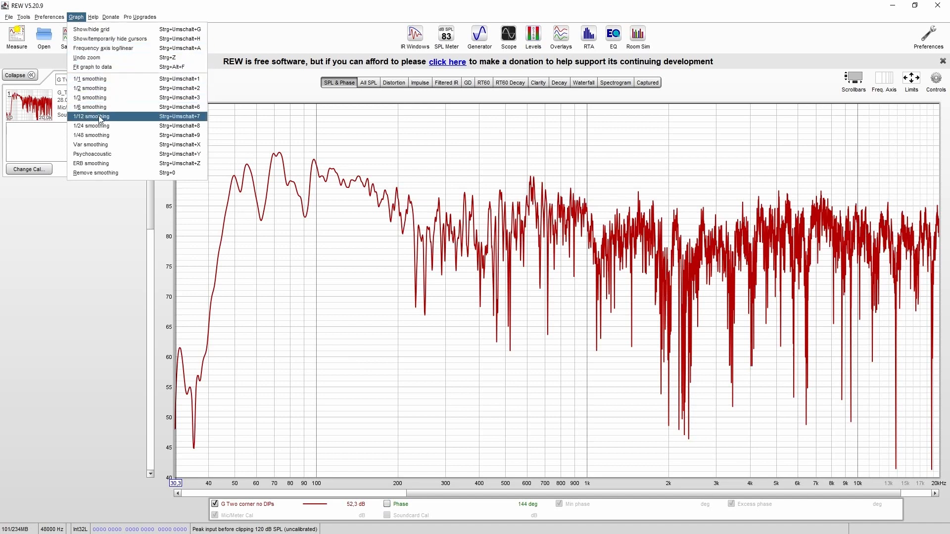
pyautogui.click(91, 116)
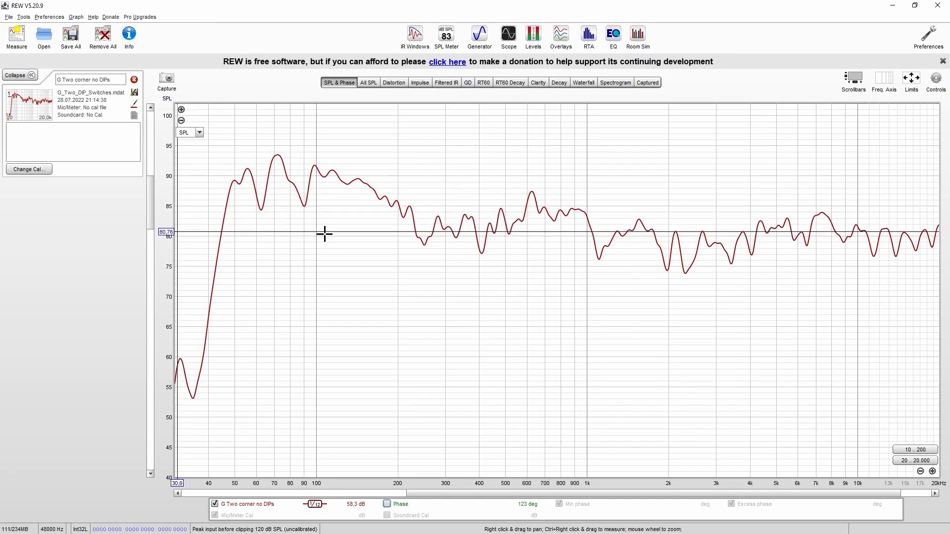
pyautogui.moveTo(908, 237)
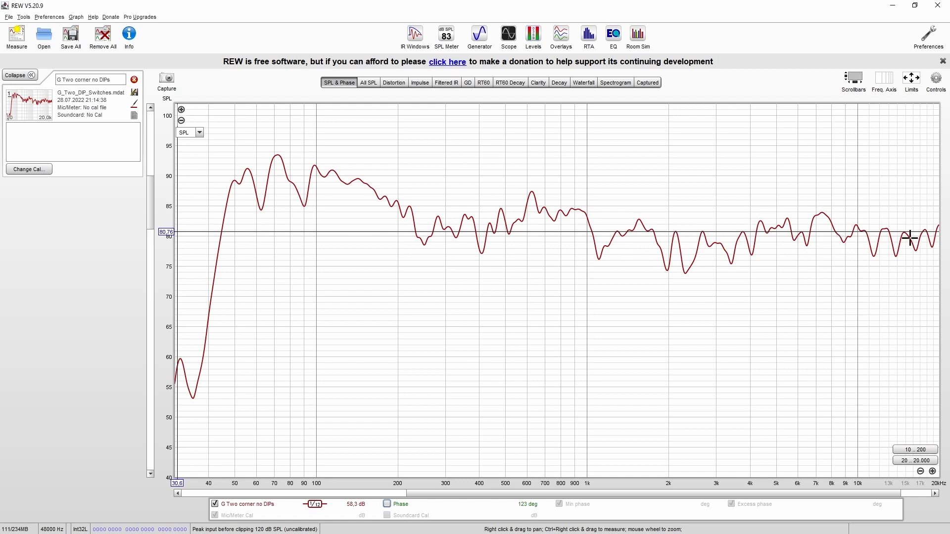
pyautogui.moveTo(448, 242)
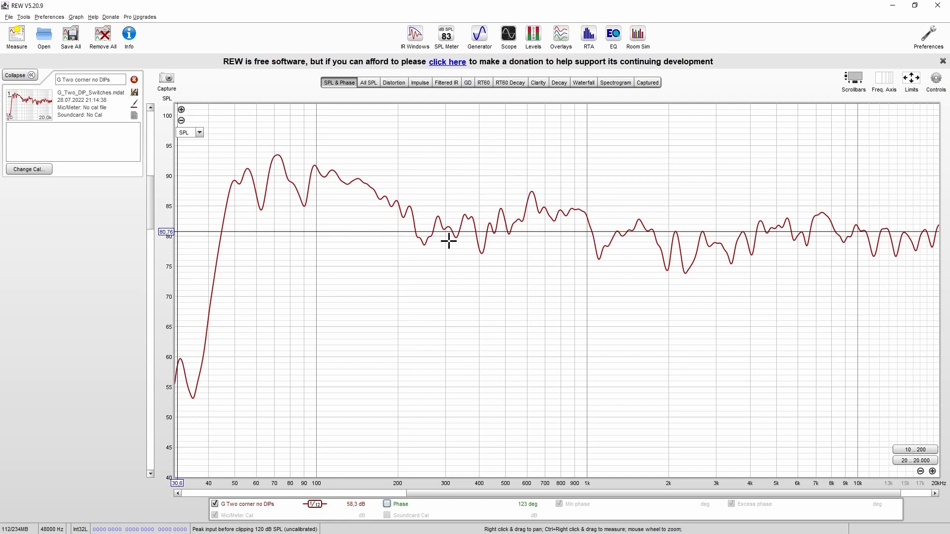
pyautogui.moveTo(387, 247)
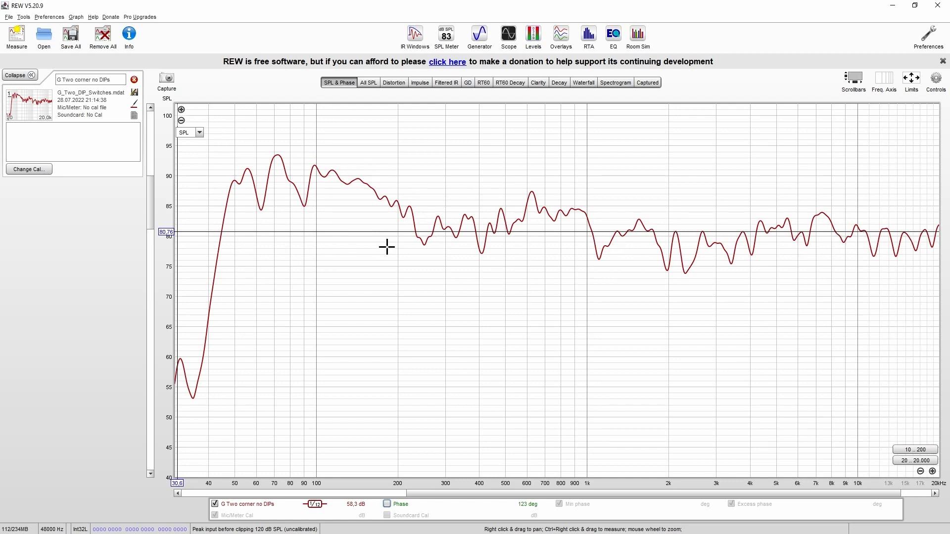
pyautogui.moveTo(244, 150)
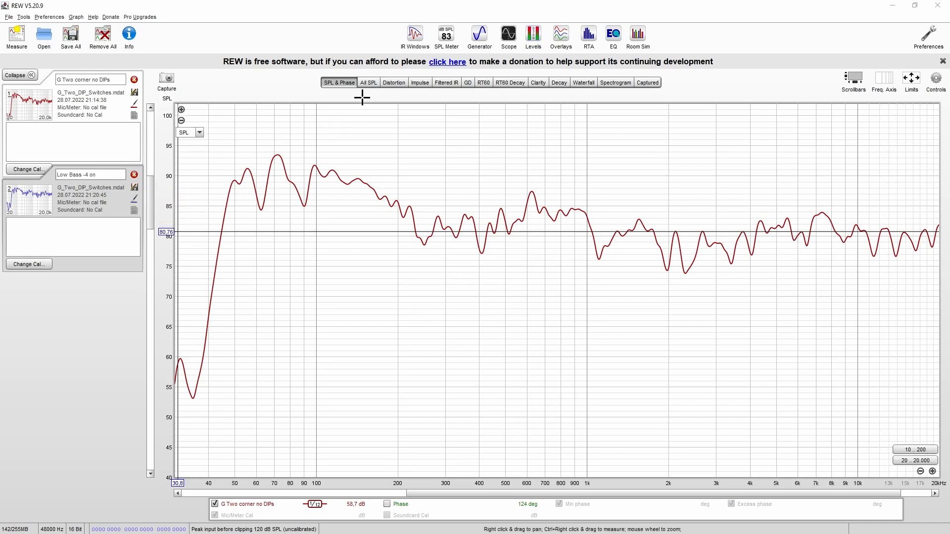
# Switch to the All SPL overlay showing no DIPs against Low Bass -4 on
pyautogui.click(368, 82)
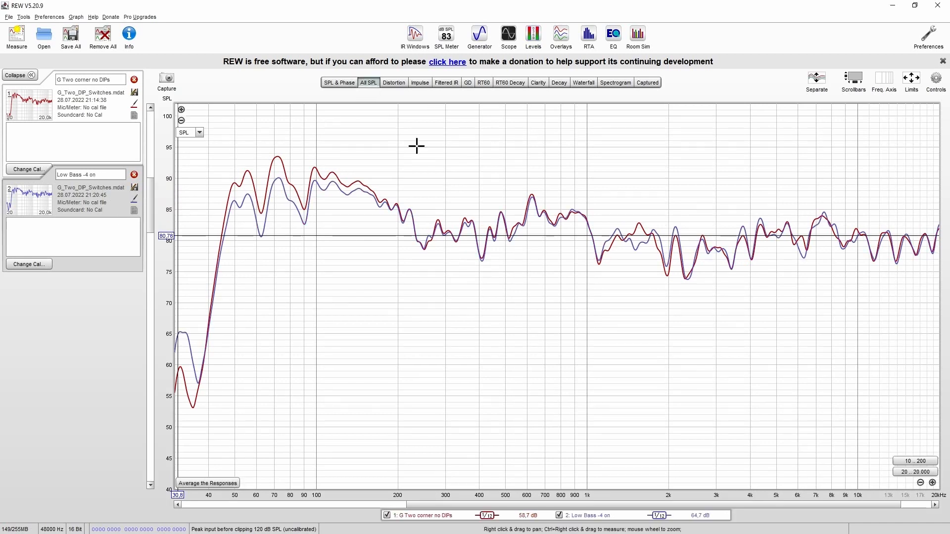
pyautogui.moveTo(575, 411)
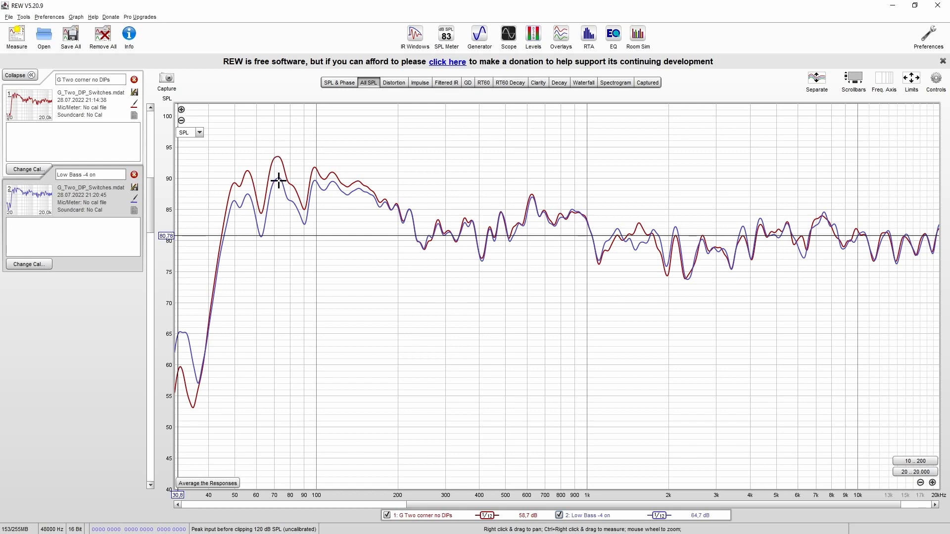
pyautogui.moveTo(335, 144)
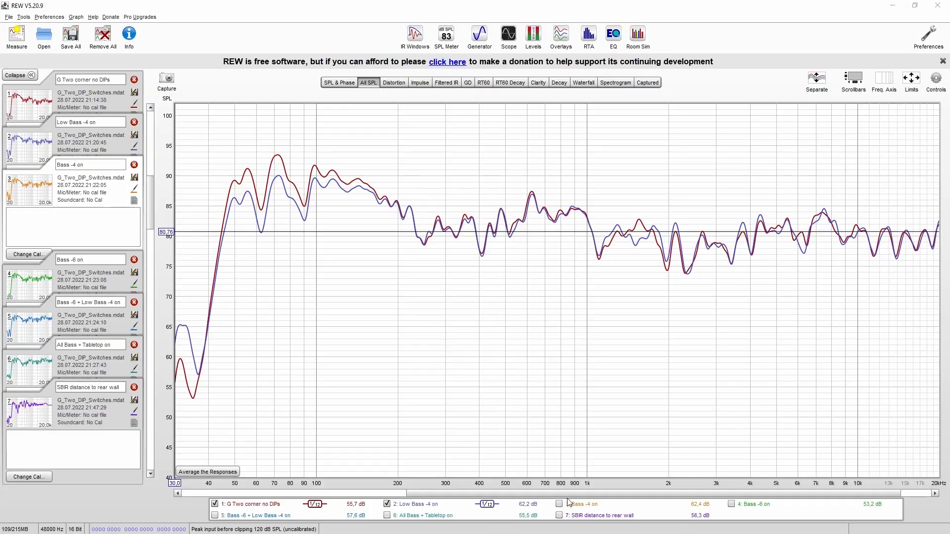
# Hide Bass -4, Bass -6 and Low Bass -4 curves and show Bass -6 + Low Bass -4 on beside no DIPs
pyautogui.click(559, 504)
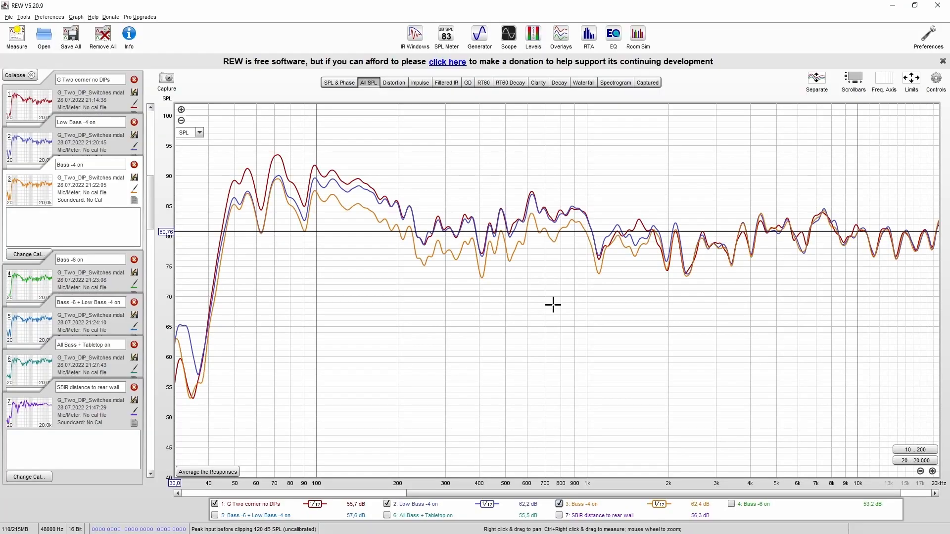
pyautogui.moveTo(310, 210)
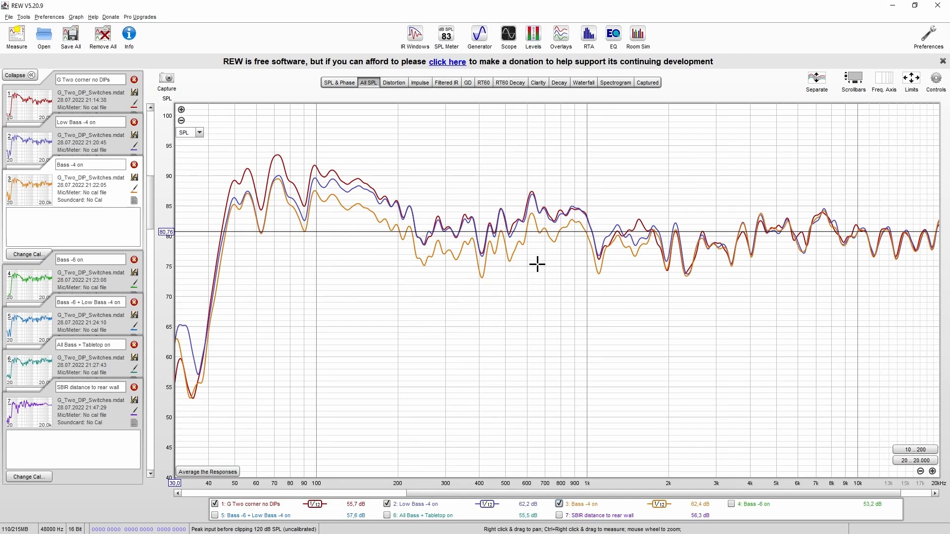
pyautogui.moveTo(522, 264)
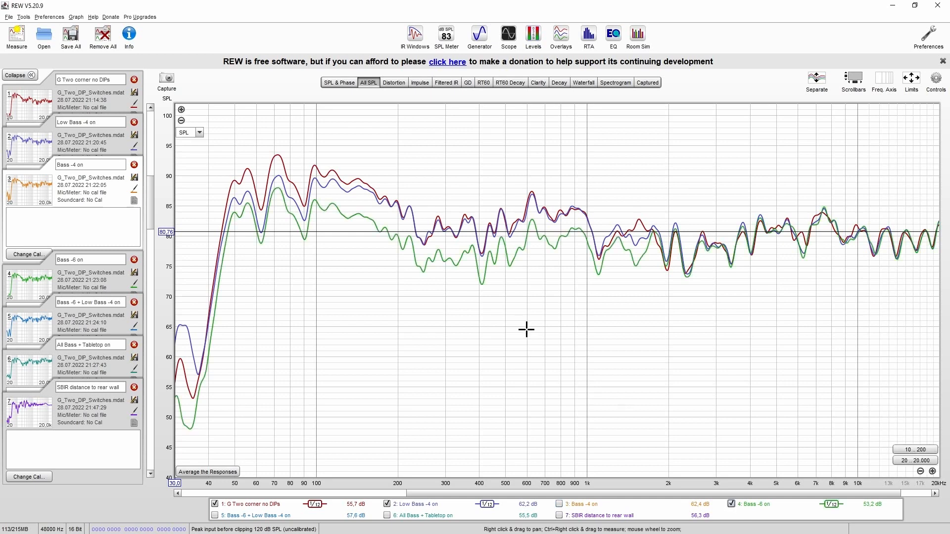
pyautogui.moveTo(644, 390)
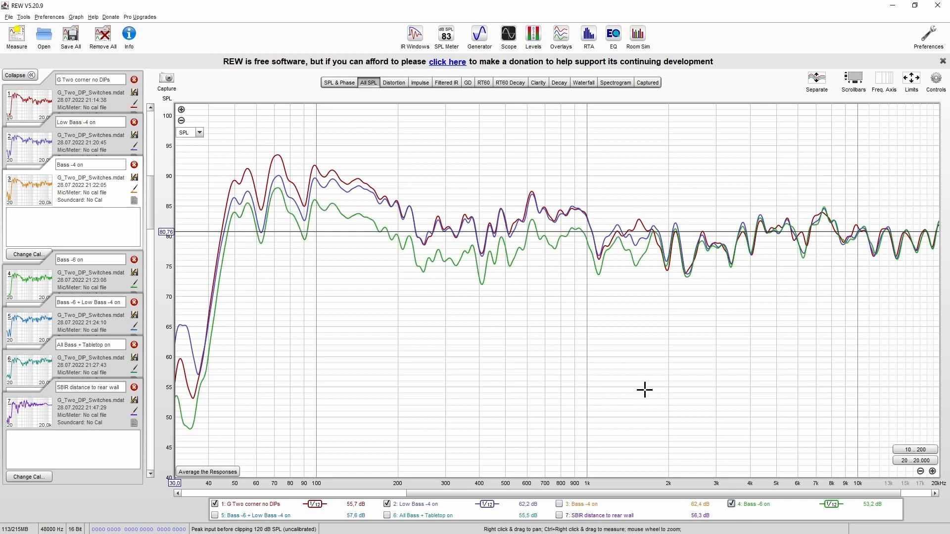
pyautogui.click(558, 504)
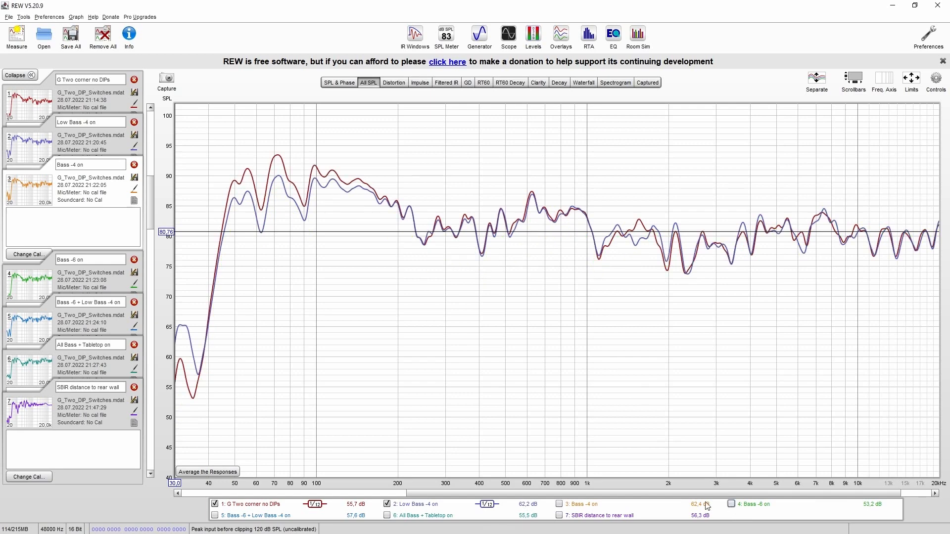
pyautogui.click(387, 503)
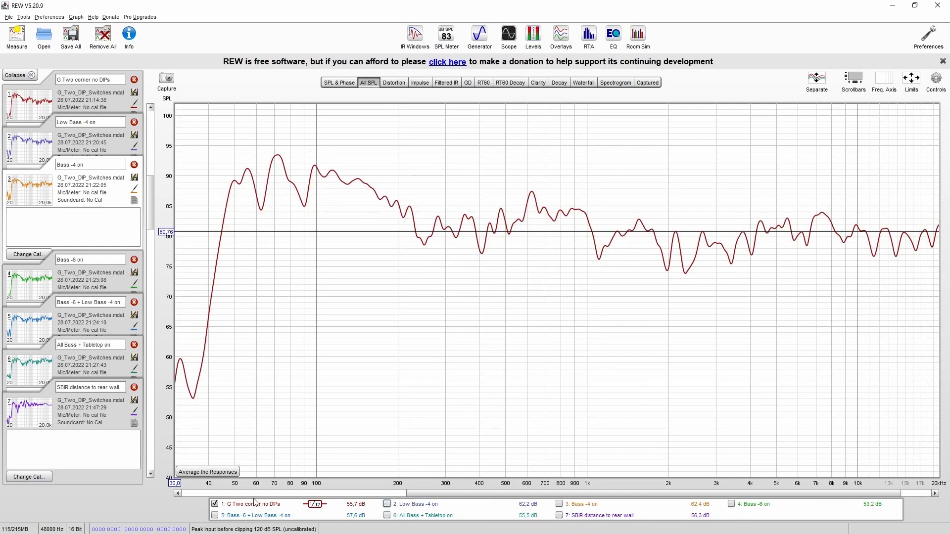
pyautogui.click(213, 516)
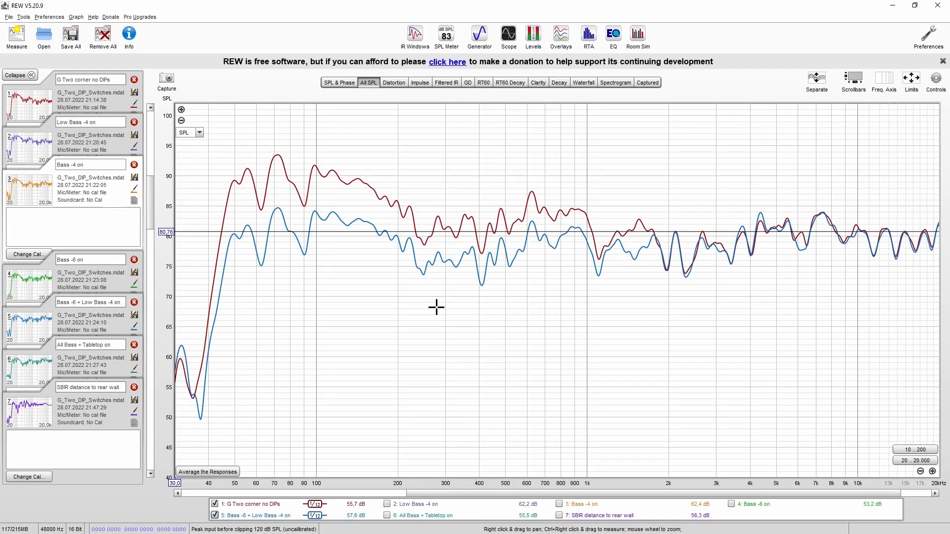
pyautogui.click(387, 517)
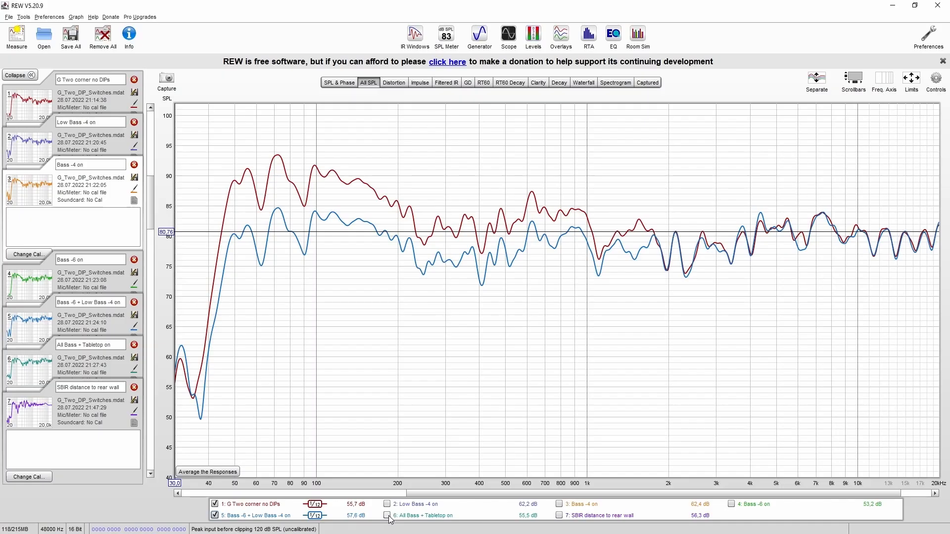
pyautogui.click(387, 515)
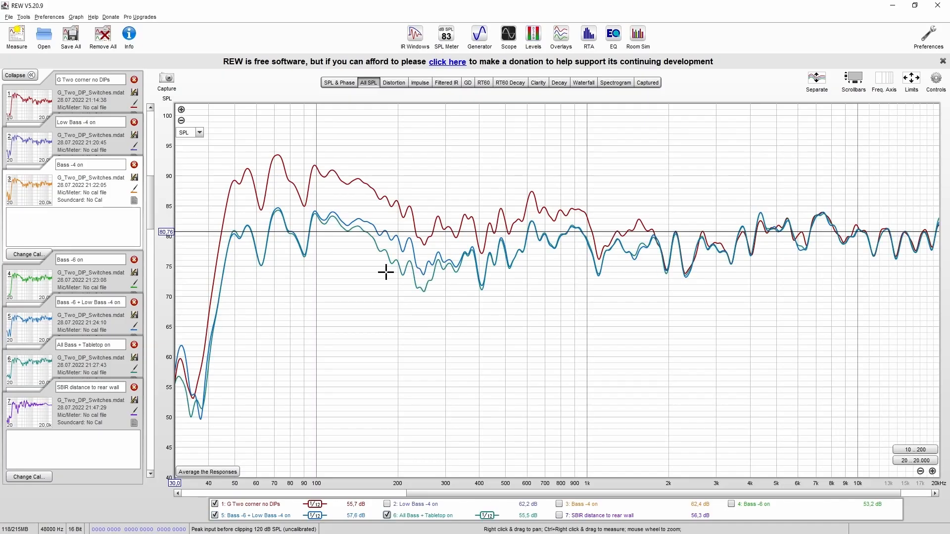
pyautogui.moveTo(407, 291)
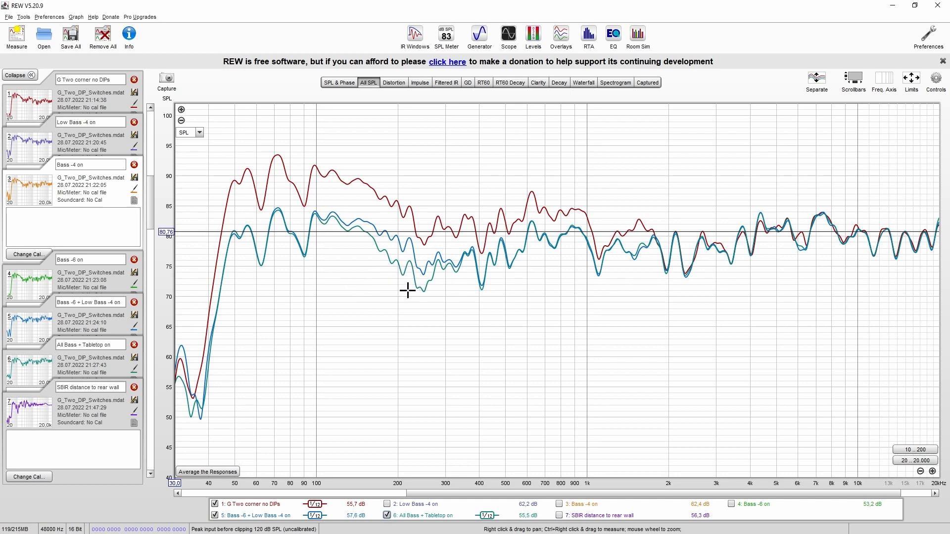
pyautogui.moveTo(378, 275)
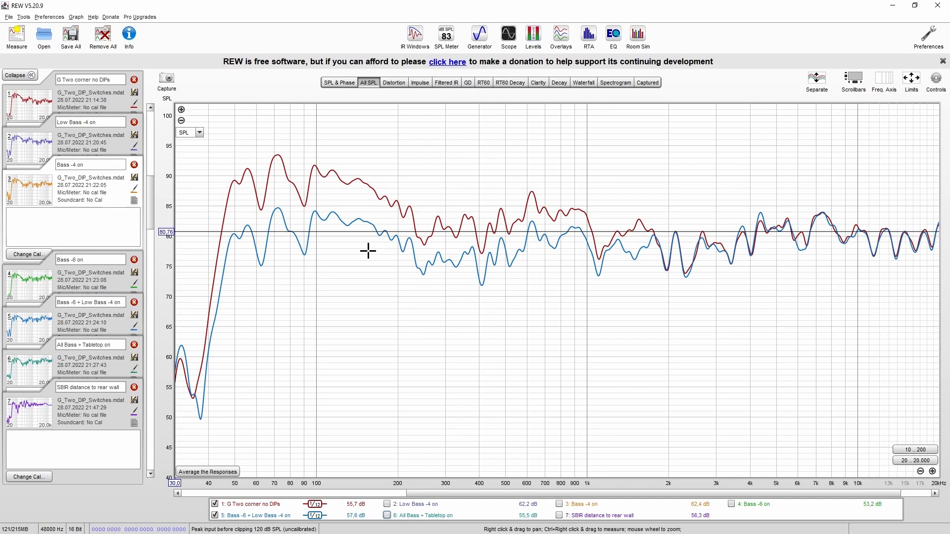
pyautogui.moveTo(285, 152)
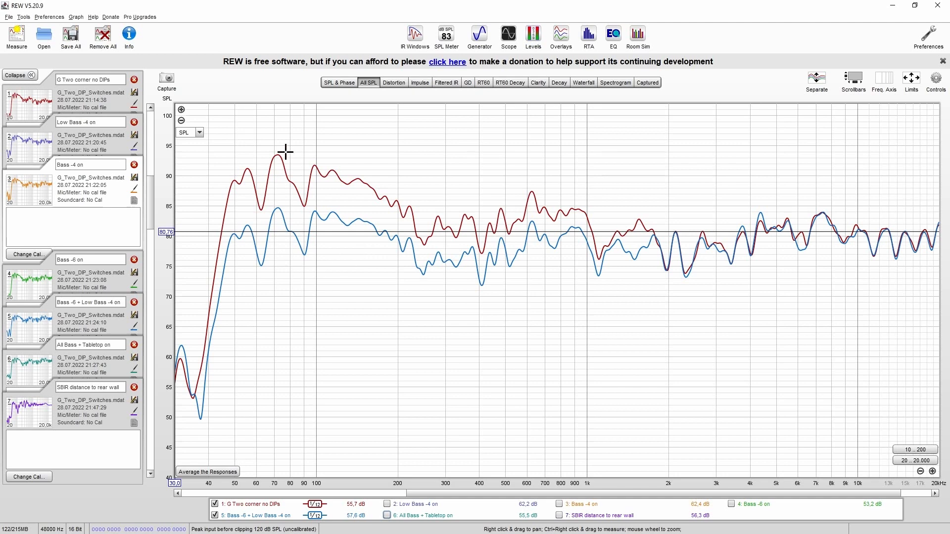
pyautogui.moveTo(276, 158)
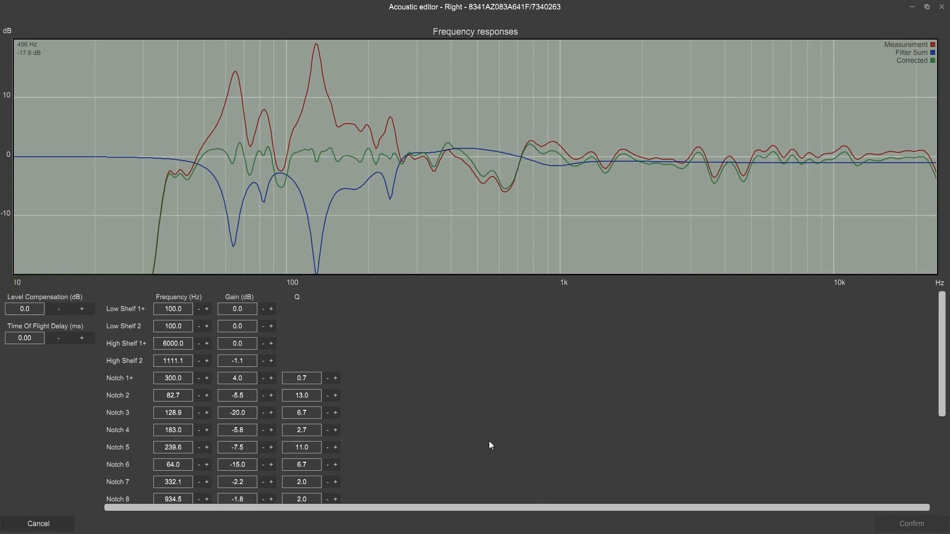
pyautogui.moveTo(463, 362)
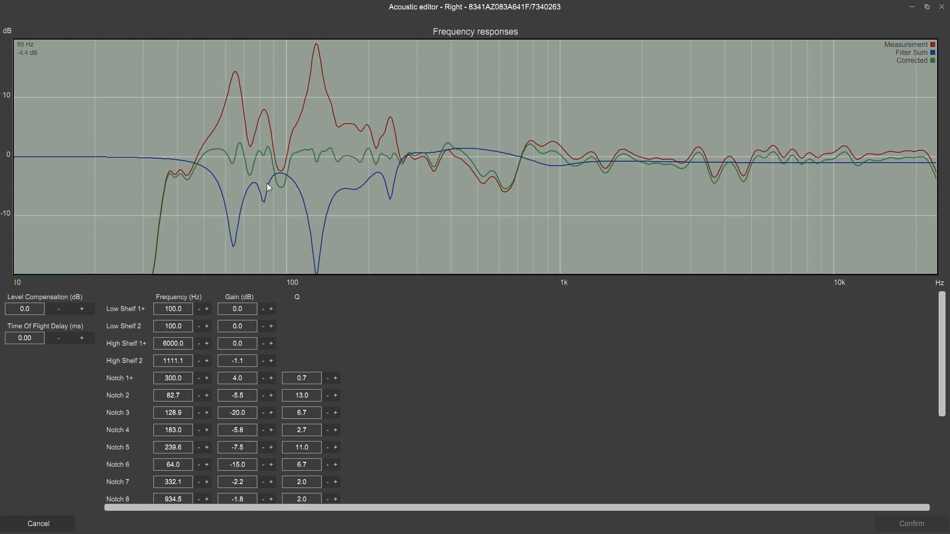
pyautogui.moveTo(333, 79)
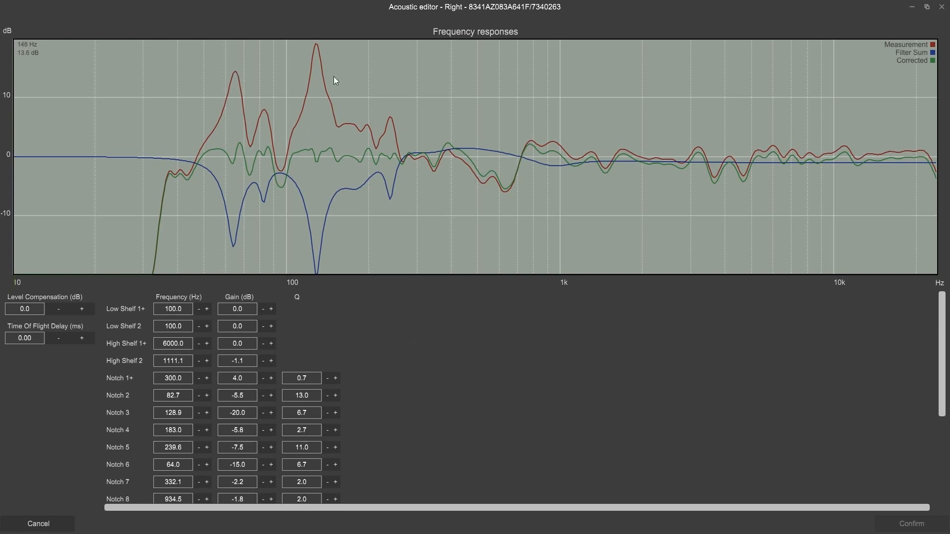
pyautogui.moveTo(313, 265)
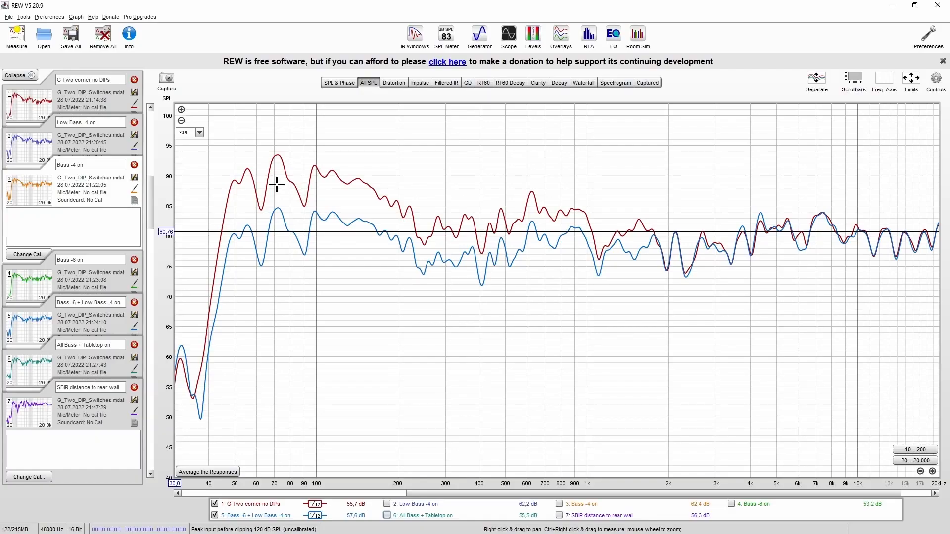
pyautogui.moveTo(221, 454)
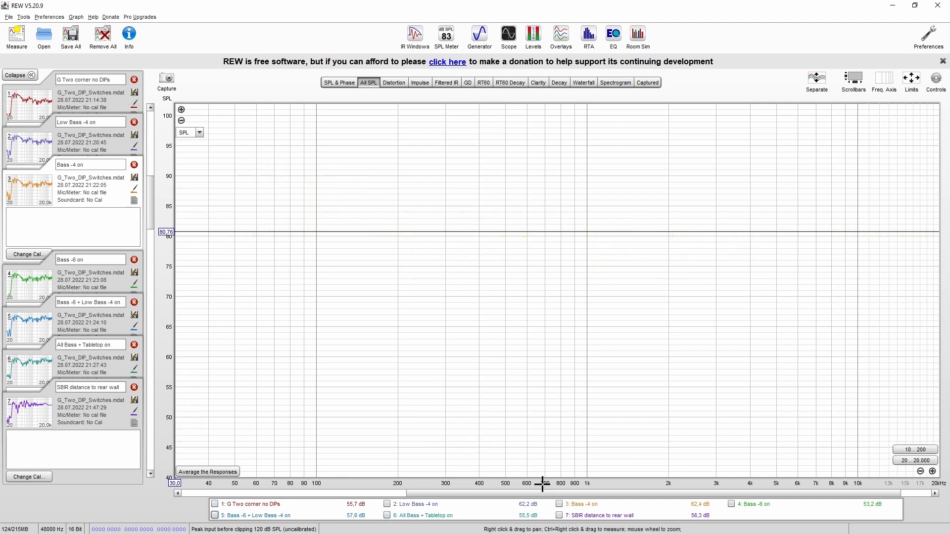
# Tick 7: SBIR distance to rear wall so it is the only curve shown
pyautogui.click(559, 515)
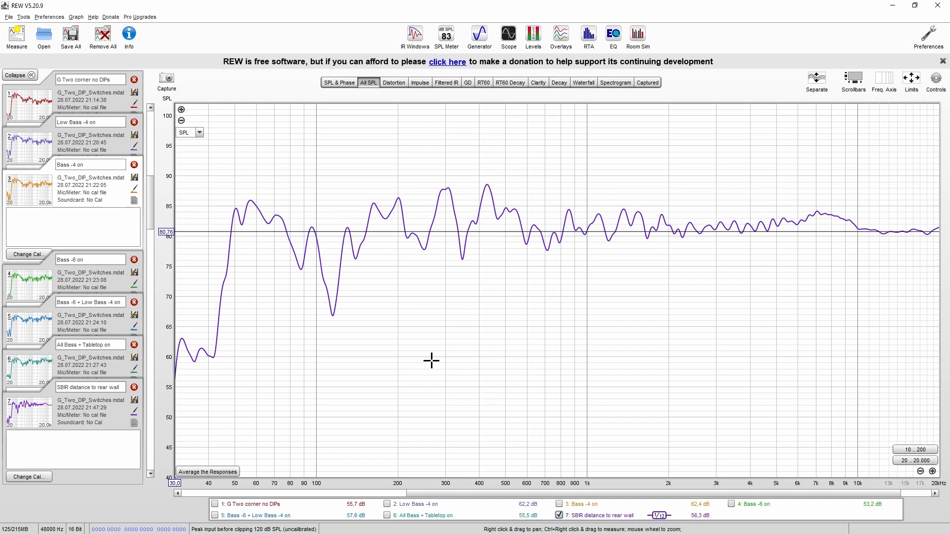
pyautogui.moveTo(365, 293)
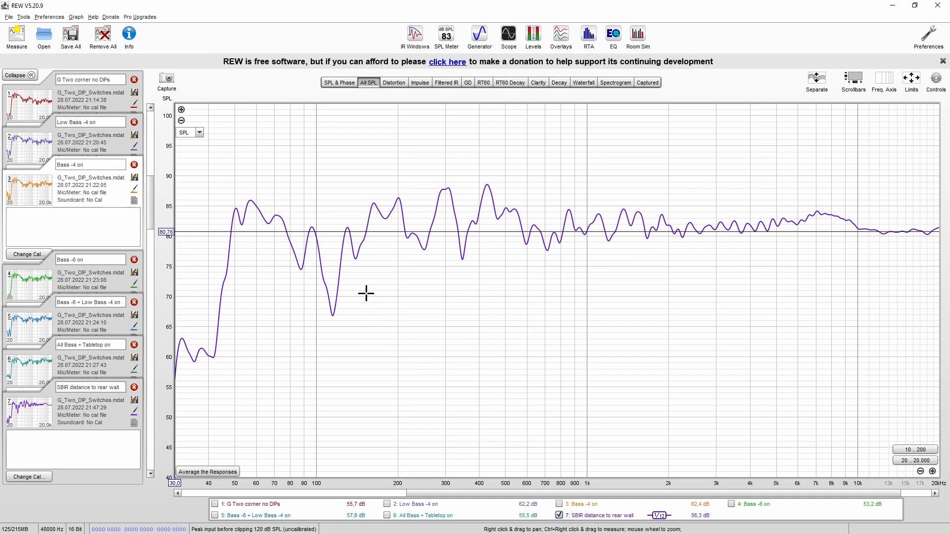
pyautogui.moveTo(333, 285)
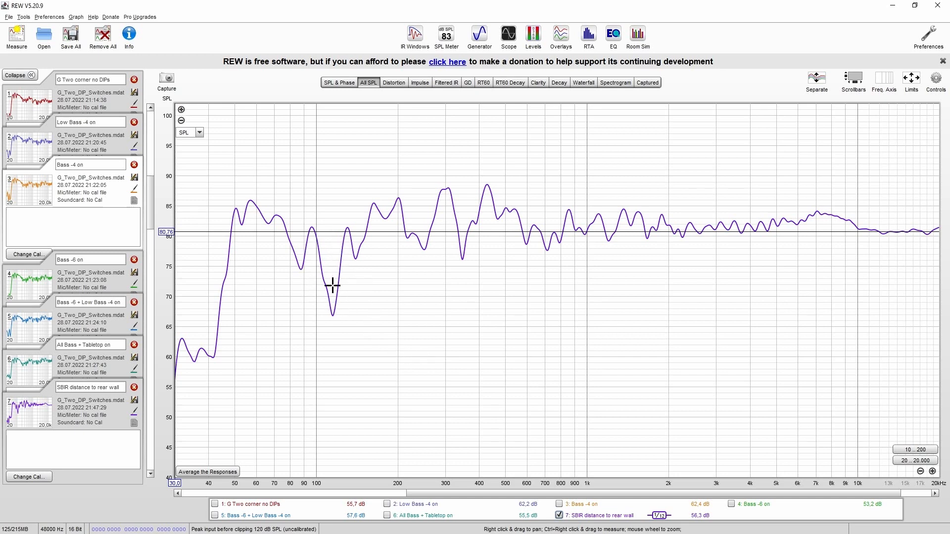